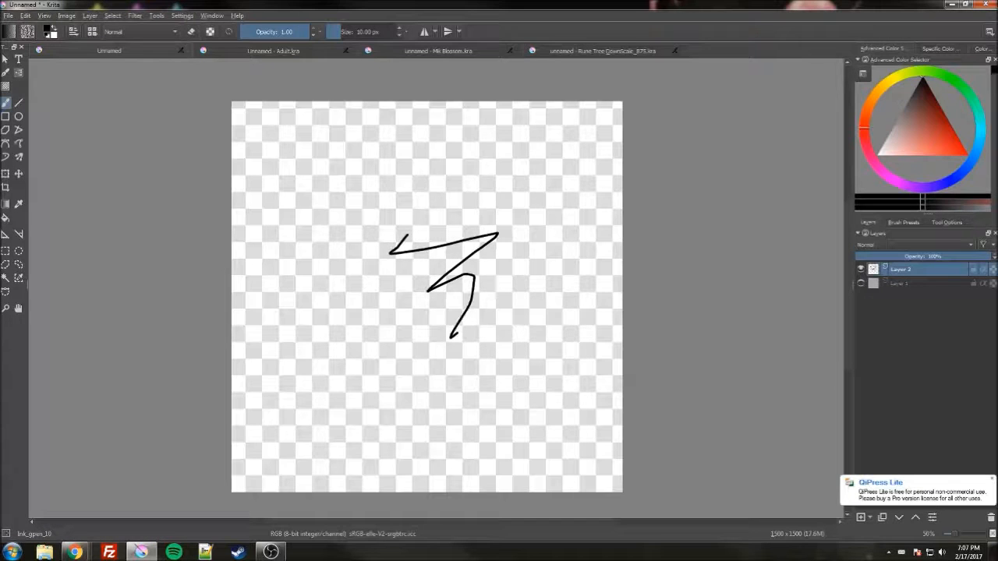
# - Undo the black zigzag test stroke so Layer 1 is blank again
pyautogui.press('ctrl+z')
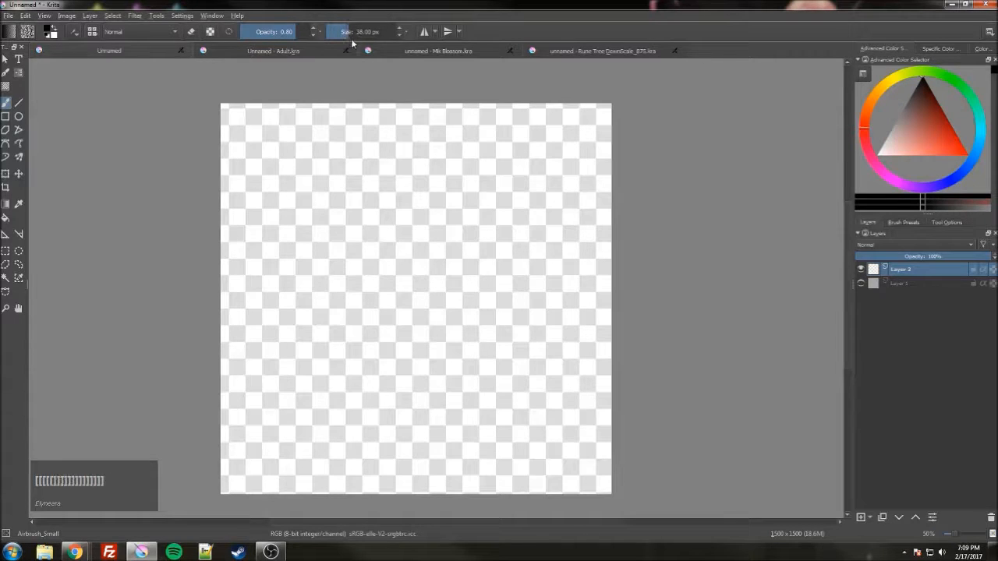
# - Paint a thick black zigzag and extra test marks with a different brush preset
pyautogui.moveTo(335, 168); pyautogui.dragTo(483, 437)
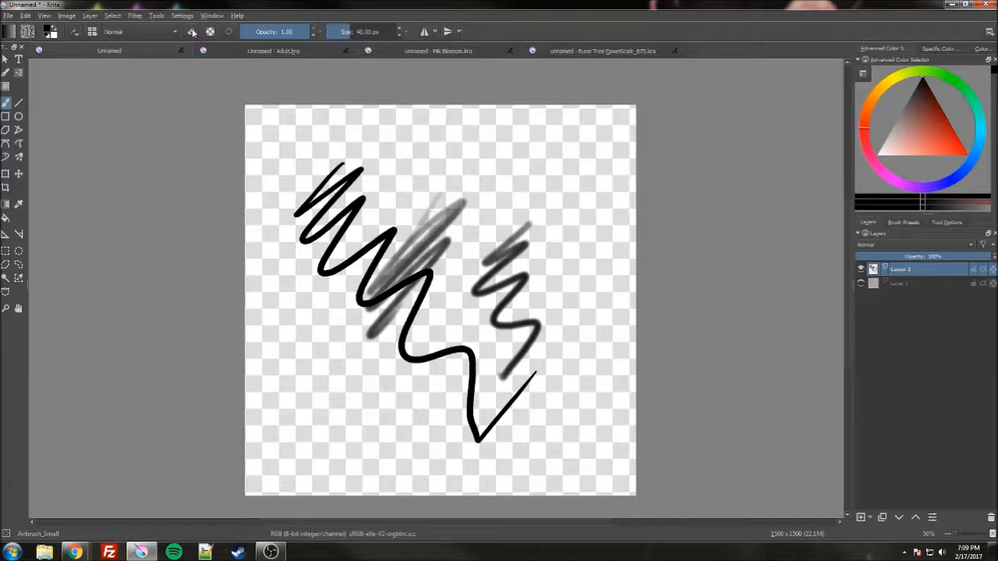
pyautogui.click(190, 31)
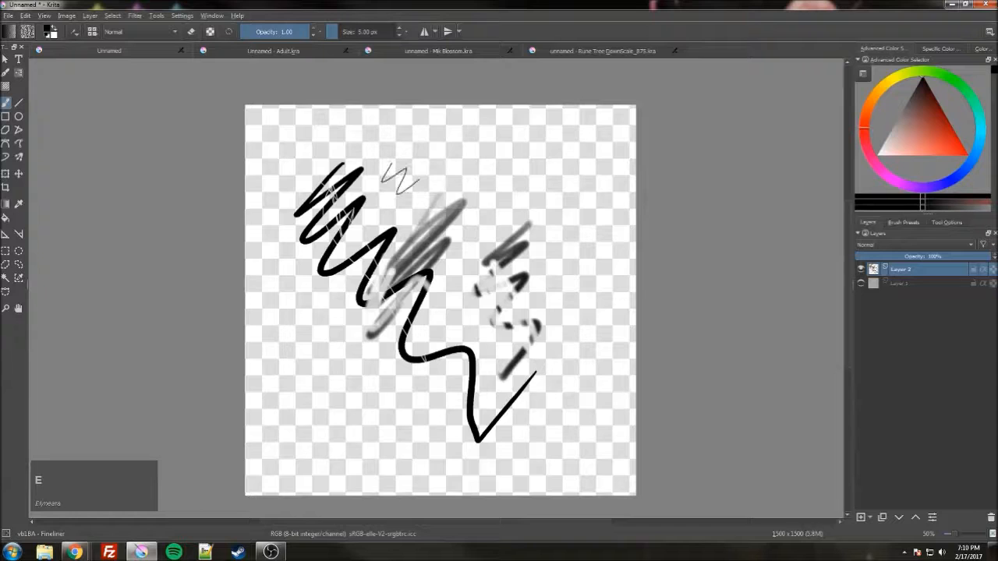
pyautogui.moveTo(418, 175); pyautogui.dragTo(538, 241)
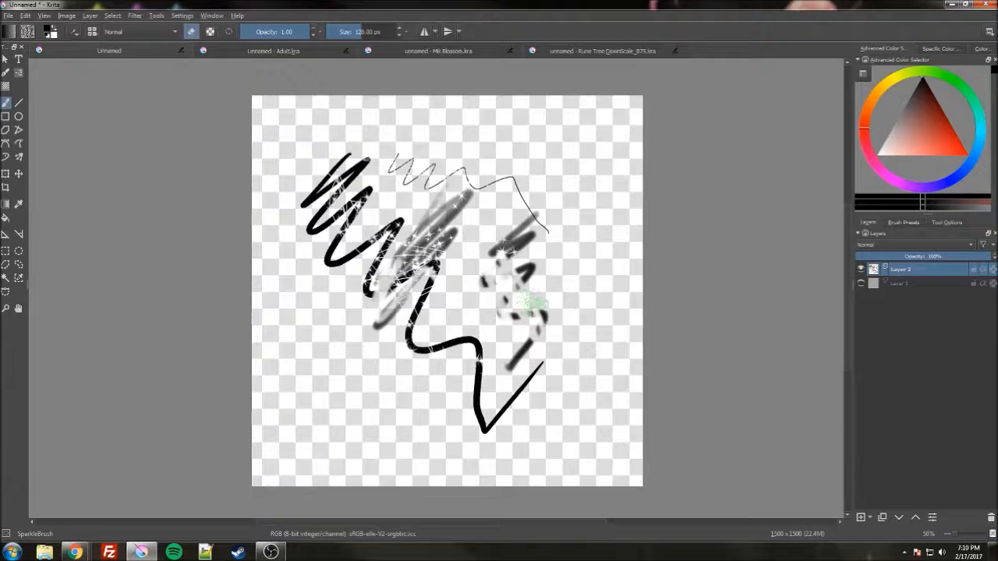
# - Stamp star textures and sweep long thin lines around the zigzag drawing
pyautogui.click(319, 358)
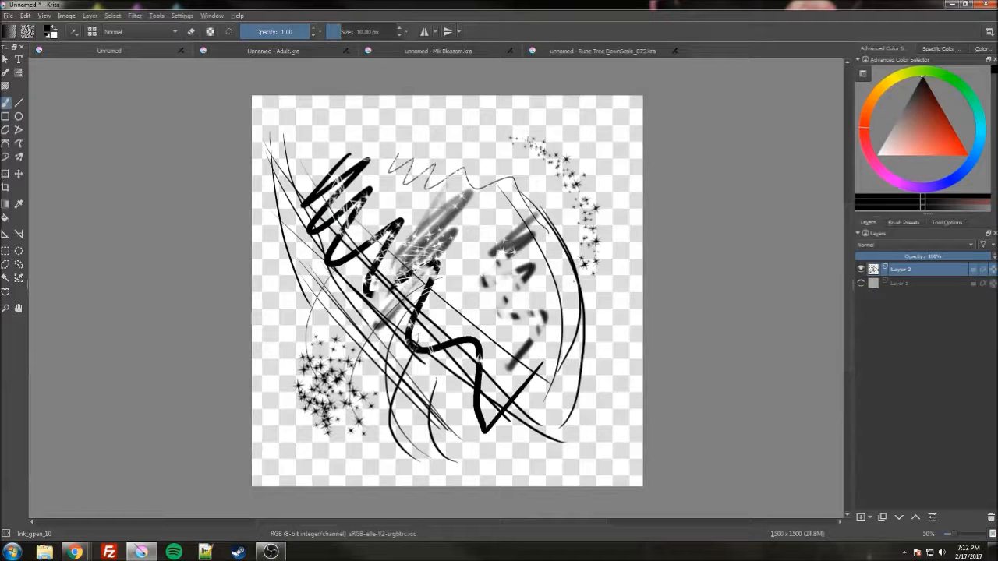
# - Draw bold looping black curves across the canvas with wraparound mode on
pyautogui.click(19, 278)
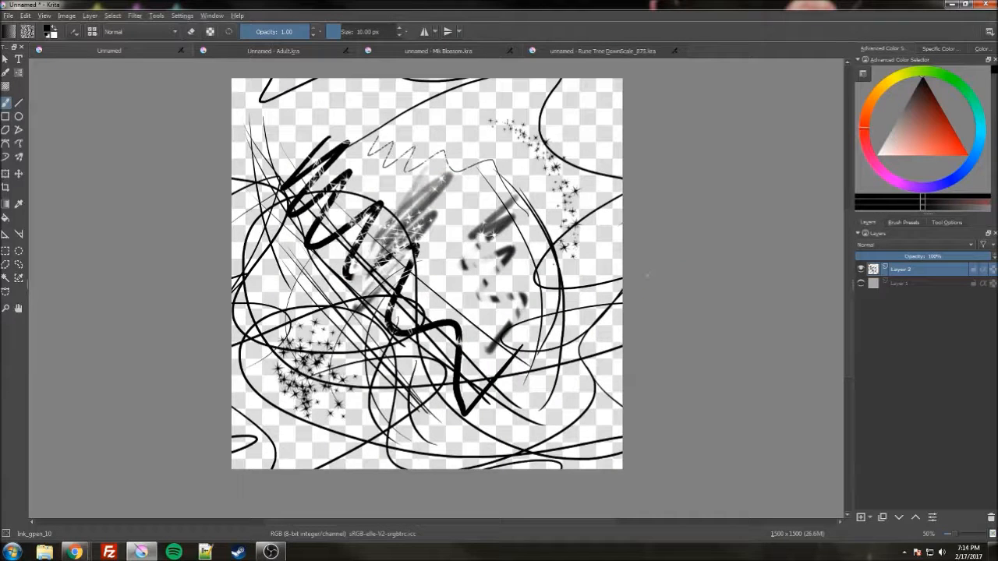
# - View the star-textured strokes in canvas-only mode, then restore the interface
pyautogui.press('Tab')
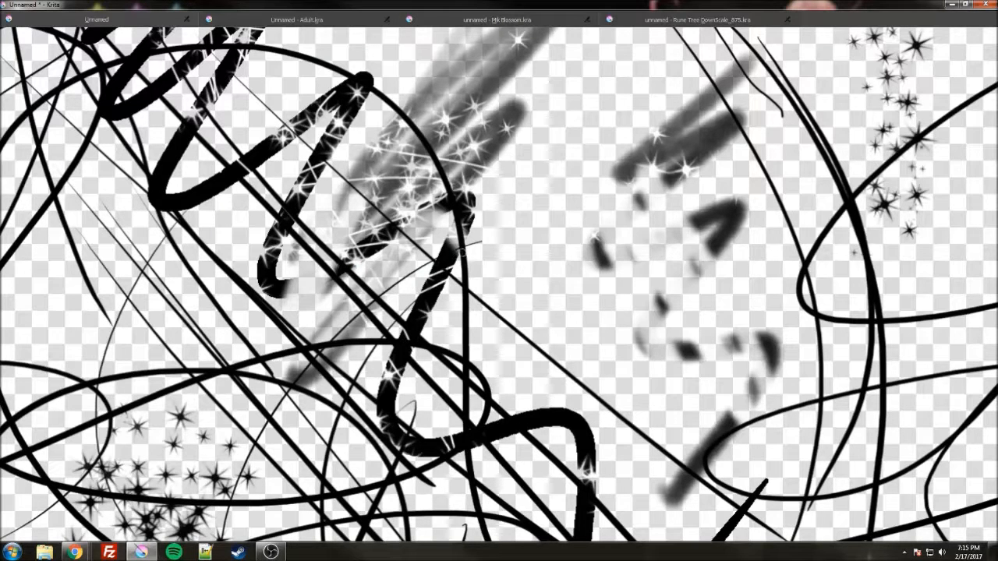
pyautogui.press('Tab')
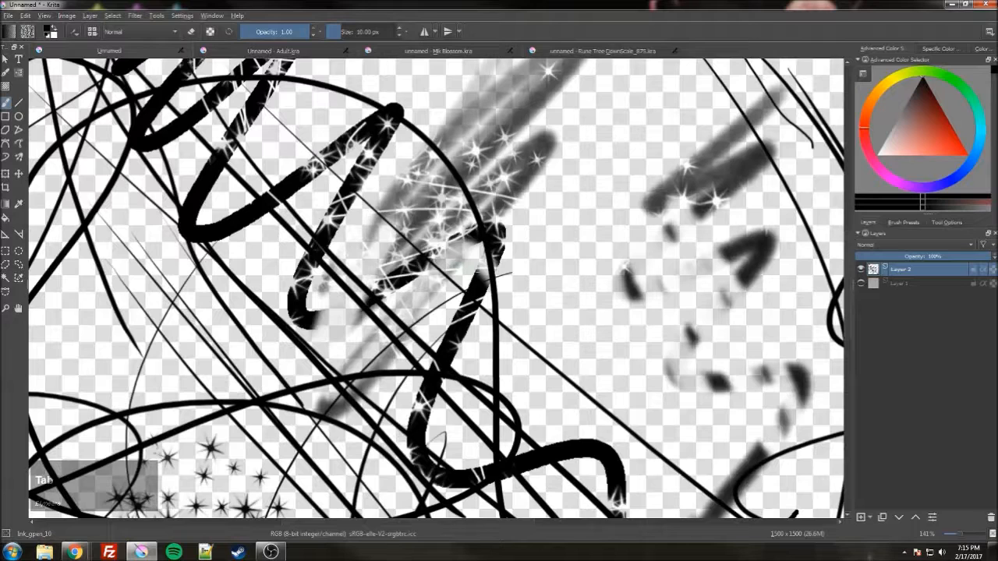
# - Cycle the pop-up palette colour ring through purple, green and red-orange, settling on brownish orange
pyautogui.rightClick(444, 257)
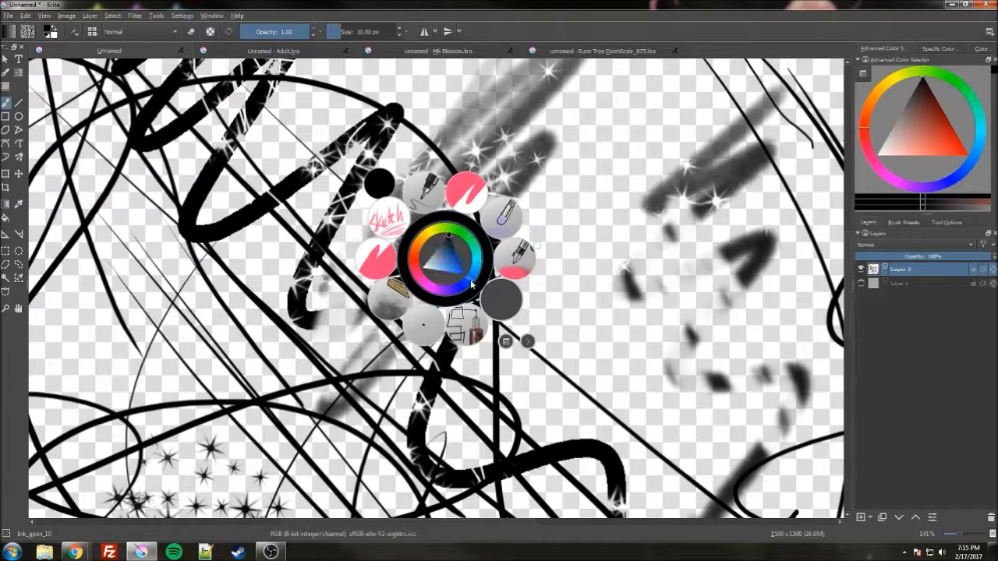
pyautogui.click(449, 262)
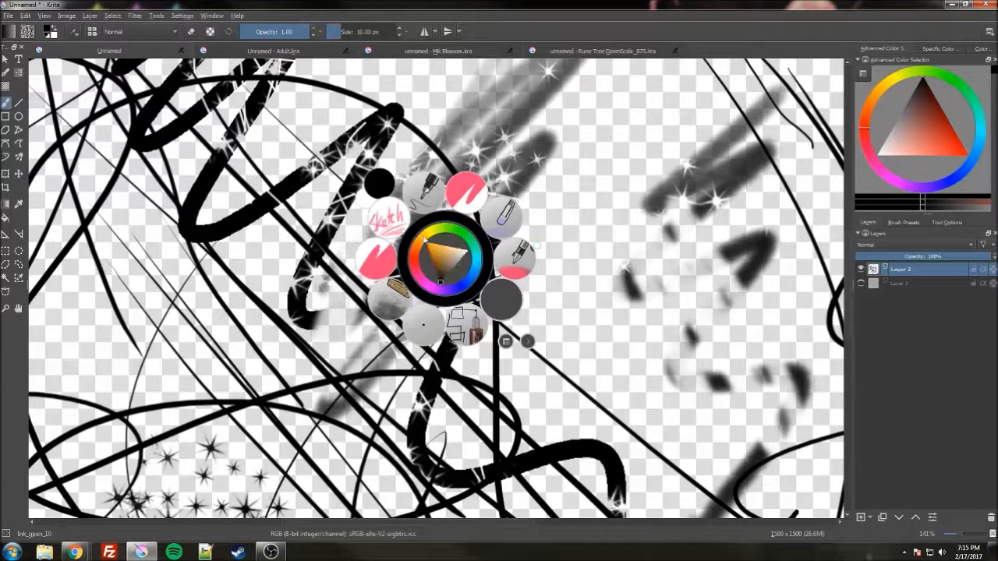
pyautogui.click(468, 251)
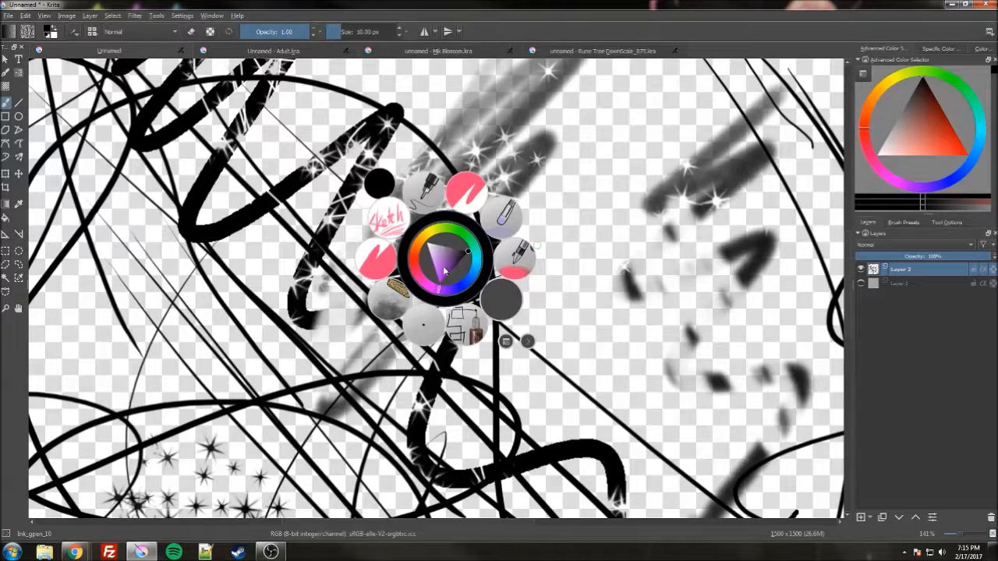
pyautogui.click(439, 280)
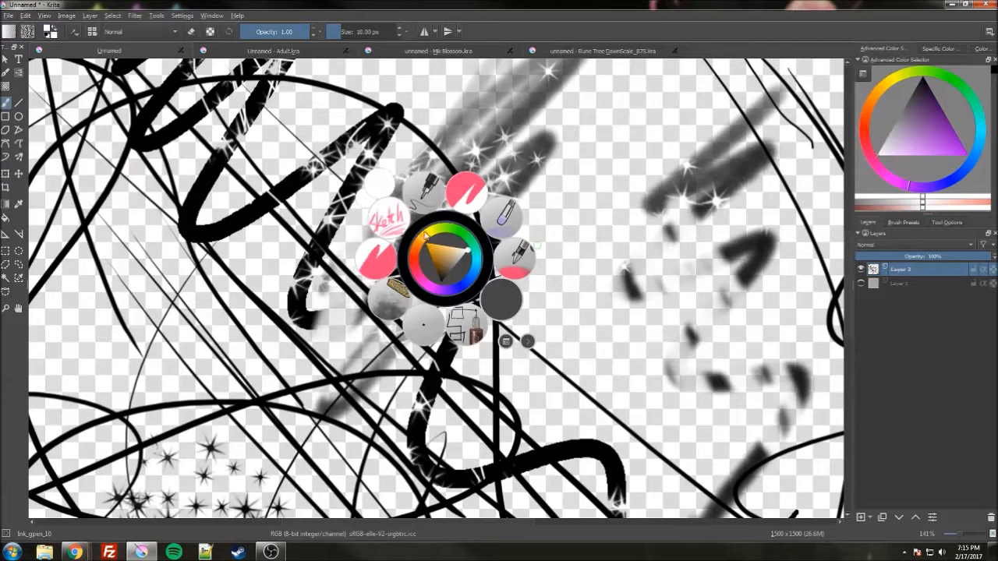
pyautogui.click(440, 265)
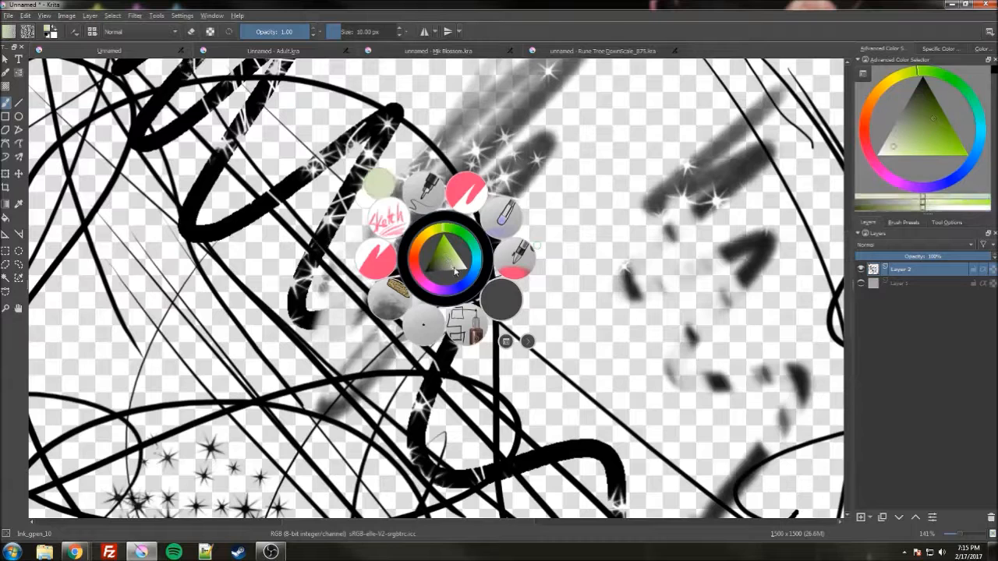
pyautogui.click(436, 257)
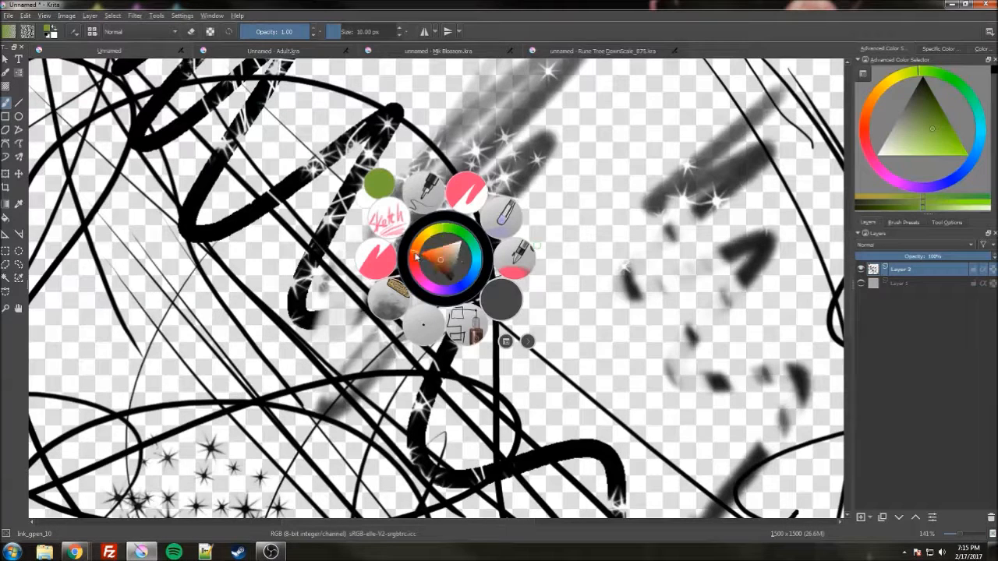
pyautogui.click(449, 265)
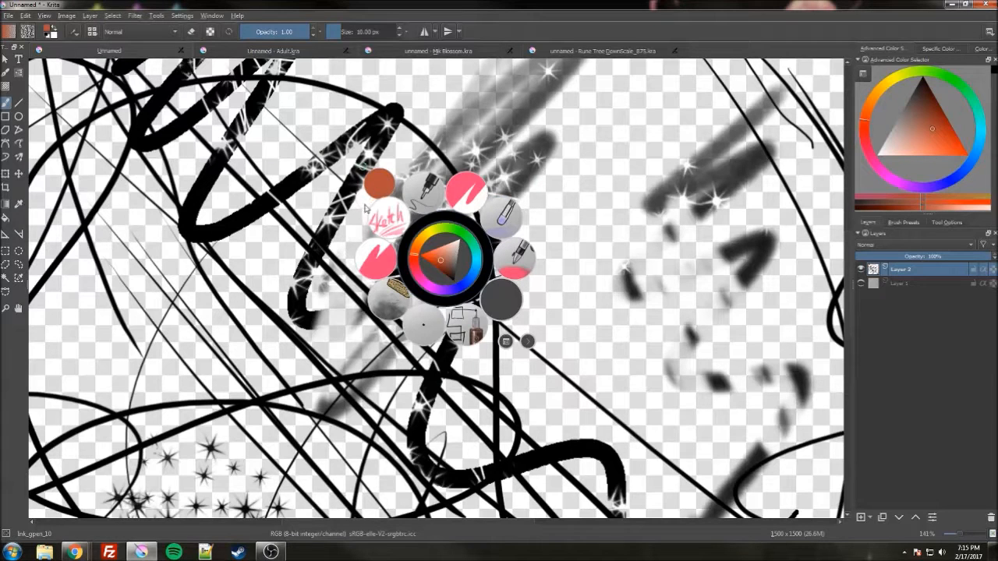
pyautogui.moveTo(506, 346)
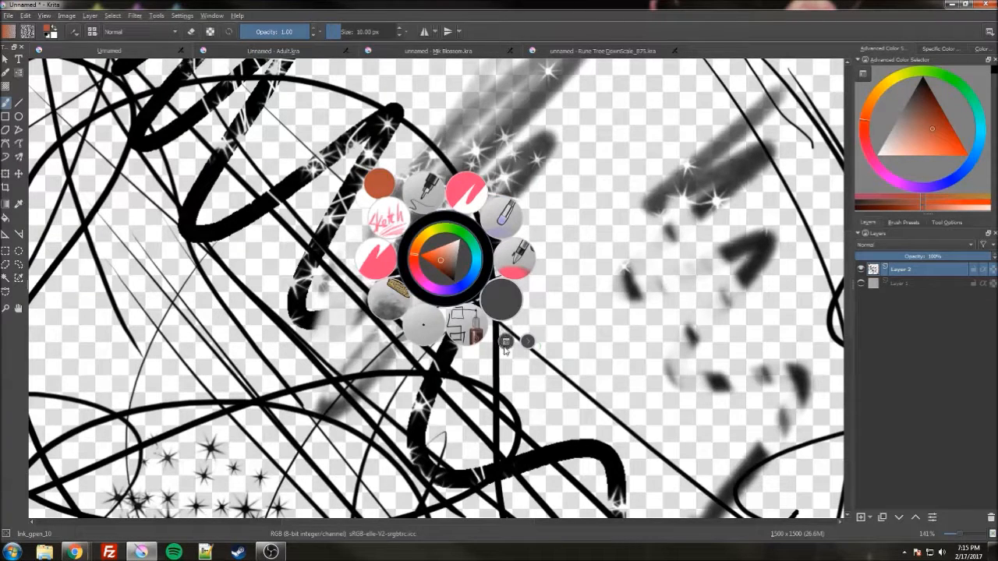
# - Switch the pop-up palette presets to the Landscapes tag, then to the Textures tag
pyautogui.click(506, 343)
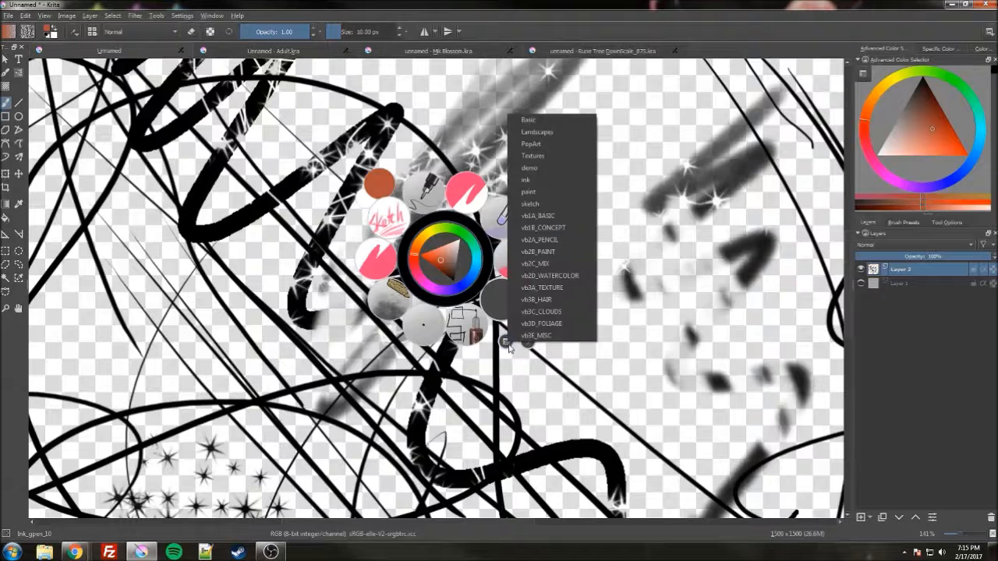
pyautogui.moveTo(502, 352)
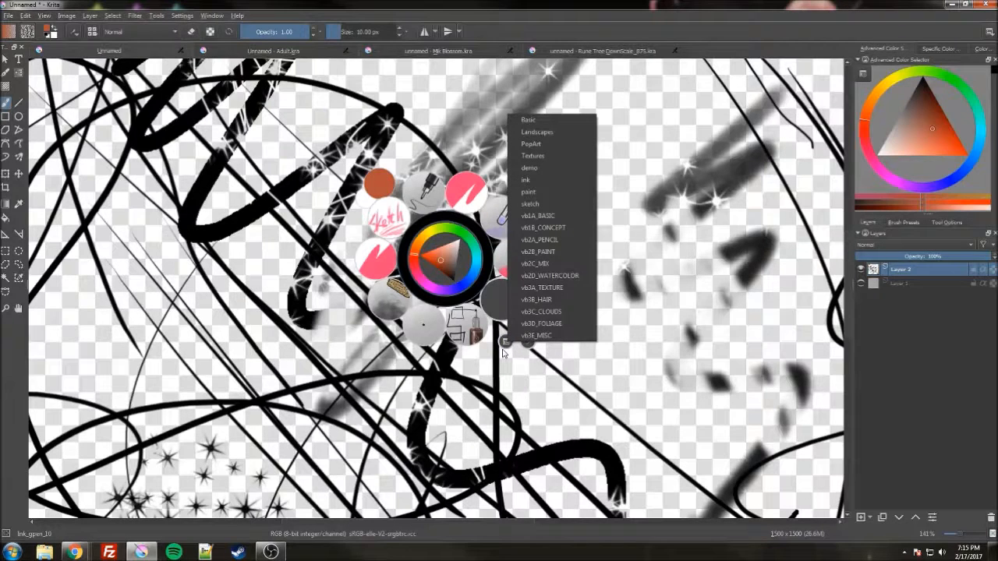
pyautogui.moveTo(536, 131)
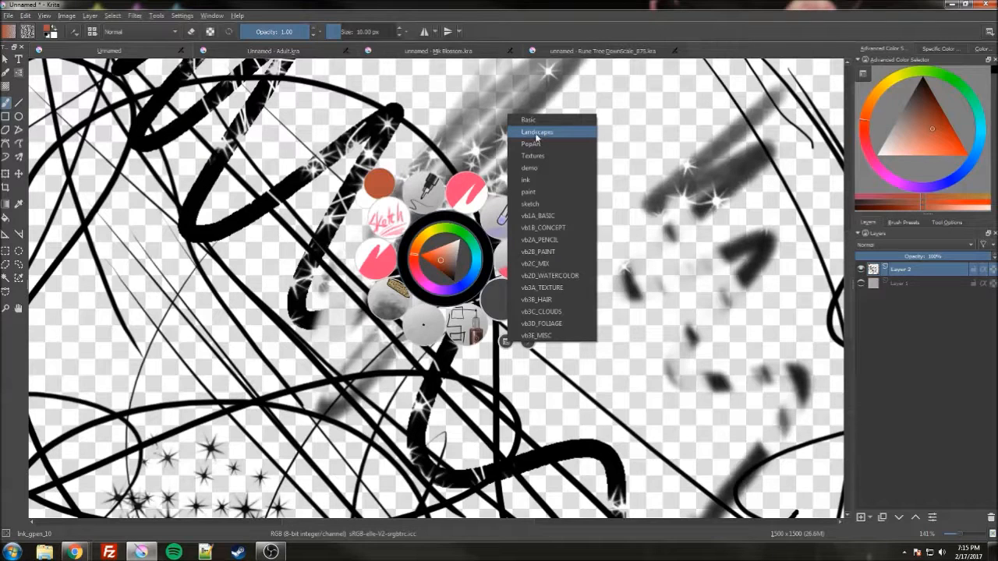
pyautogui.click(536, 131)
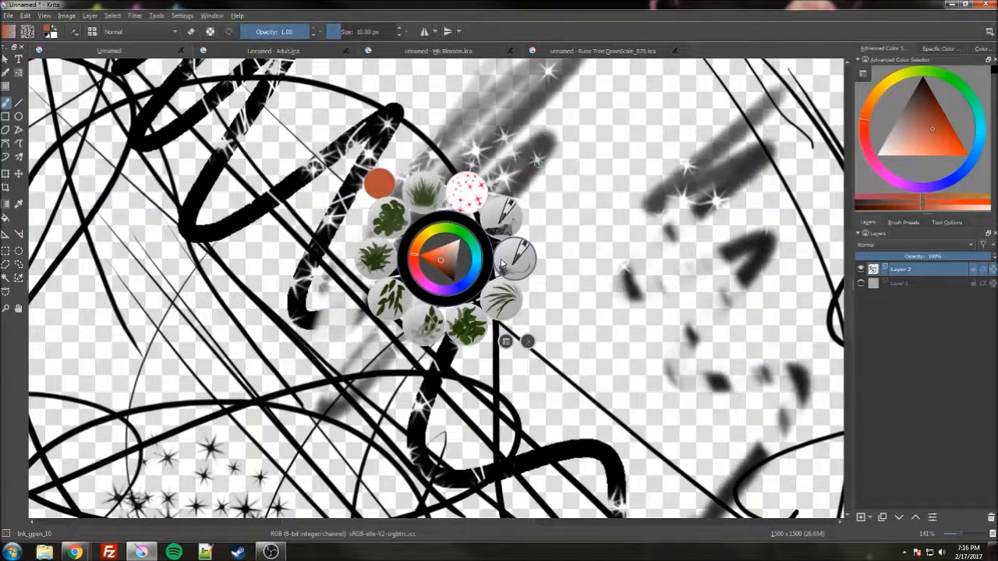
pyautogui.click(505, 341)
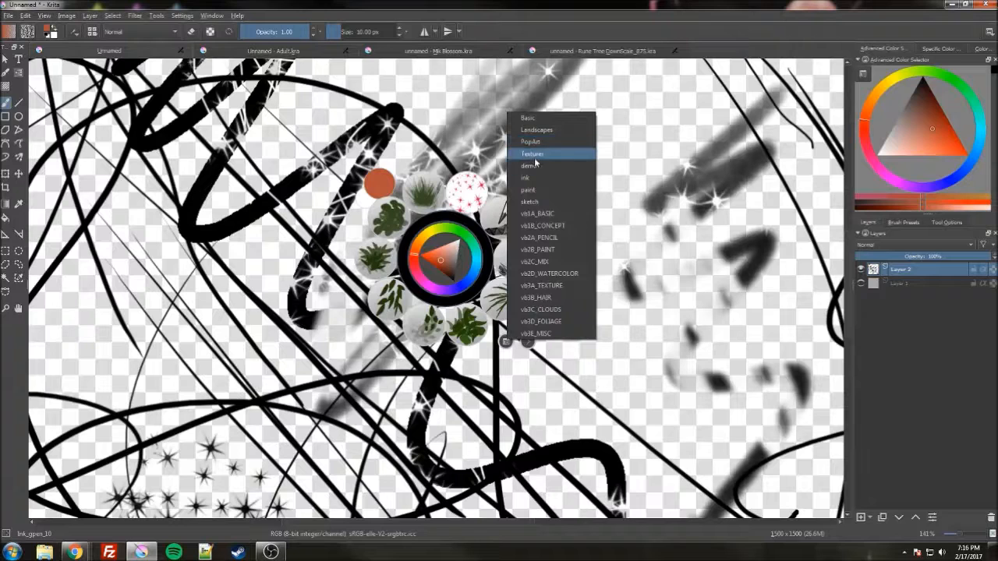
pyautogui.click(532, 155)
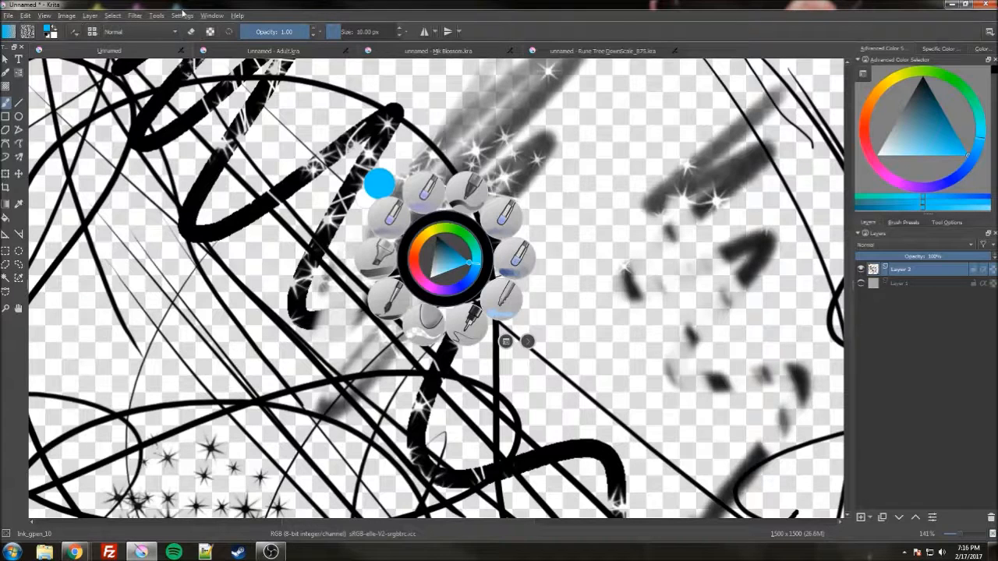
# - Bring up Krita's Settings menu options
pyautogui.click(181, 16)
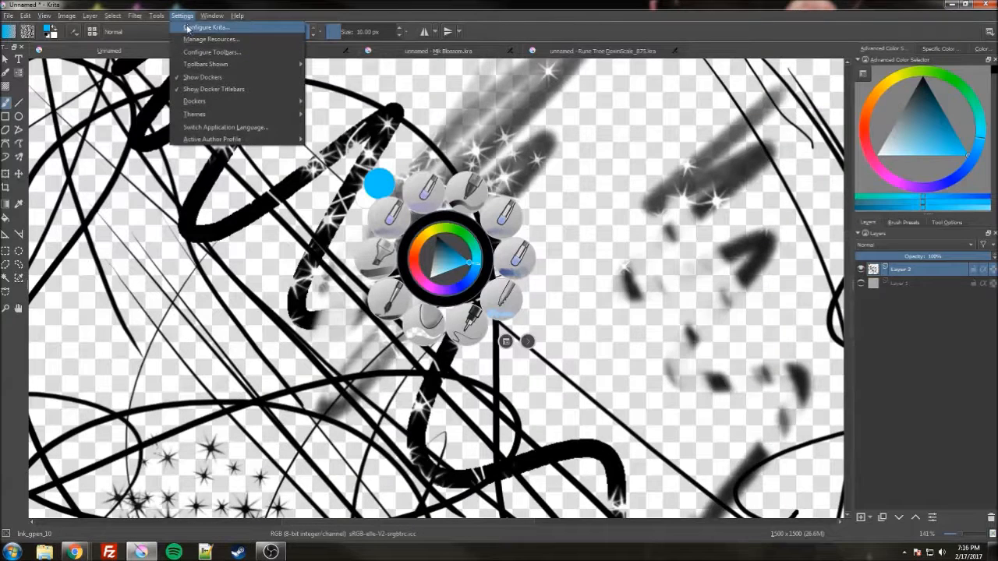